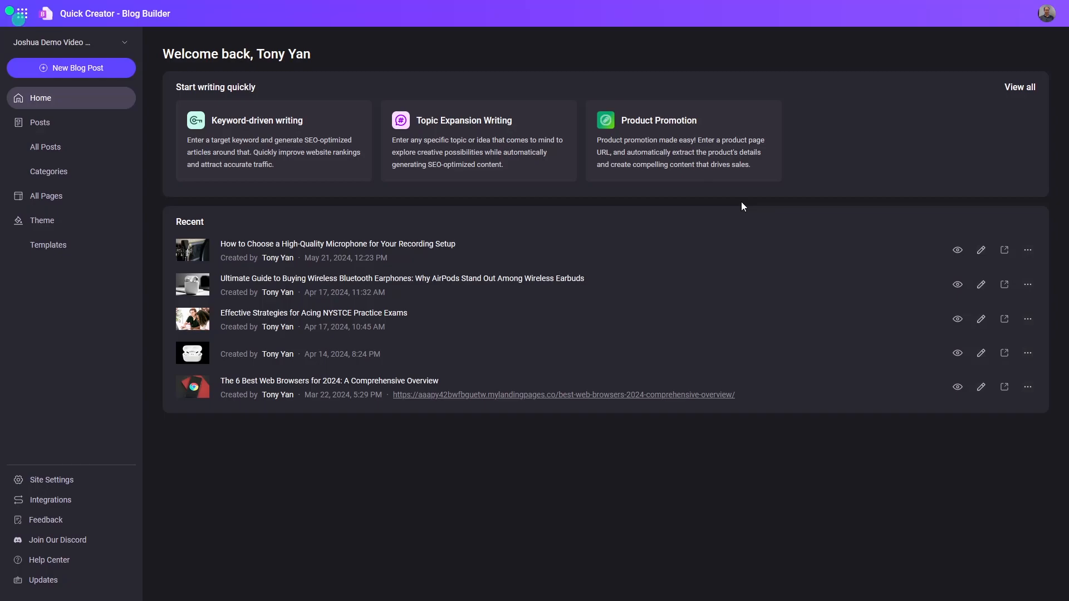
{"action": "mouse_move", "coordinate": [1044, 118]}
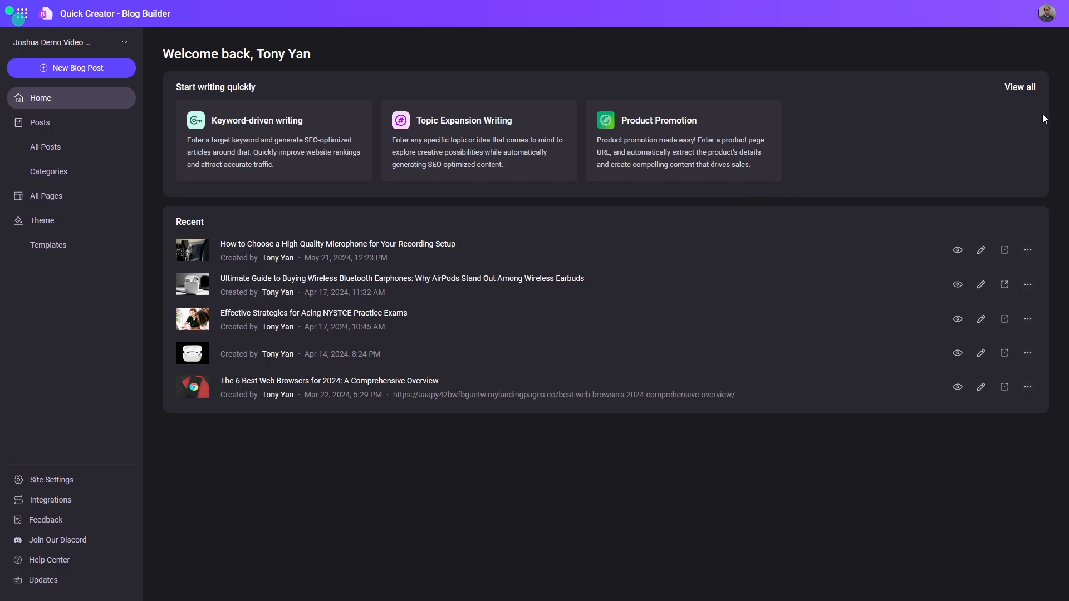
Start a new blog post to bring up the article generation choices
{"action": "left_click", "coordinate": [71, 68]}
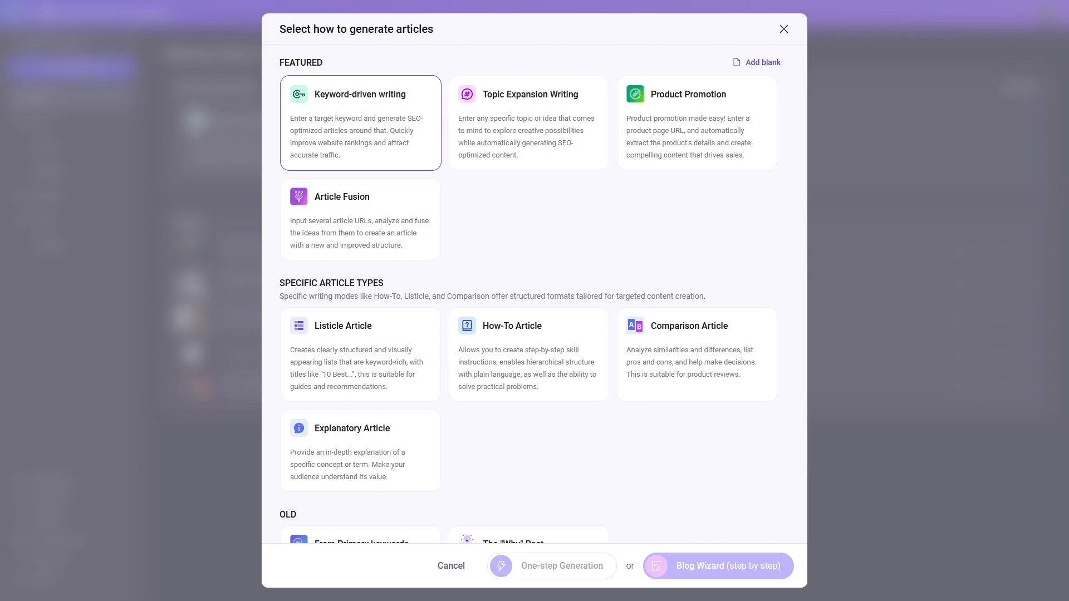
Choose the Blog Wizard keyword flow, enter the primary keyword and keep United States and English
{"action": "left_click", "coordinate": [719, 565]}
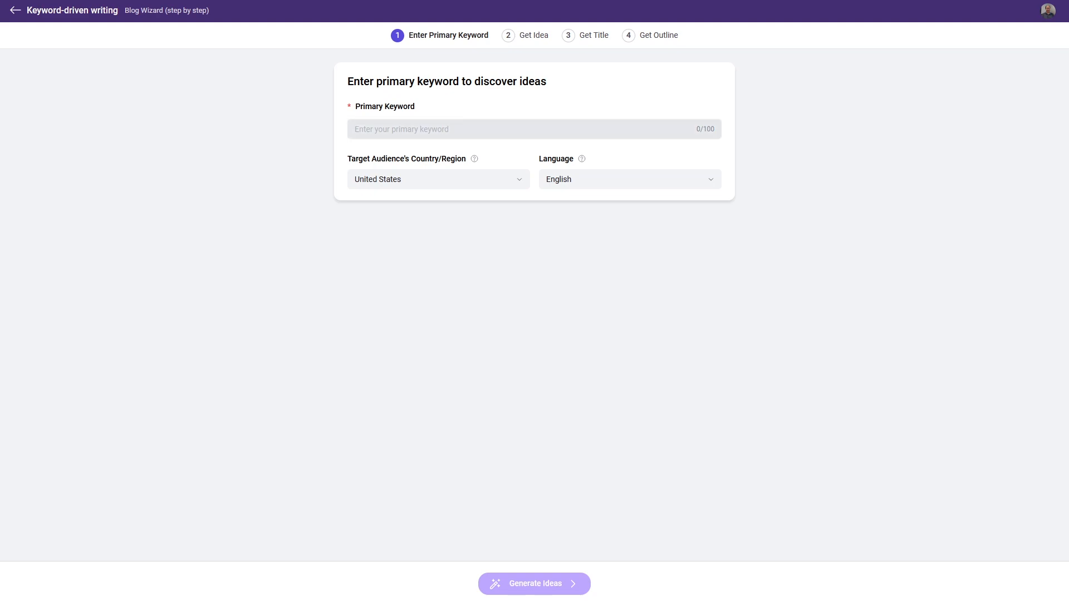
{"action": "type", "text": "seo p"}
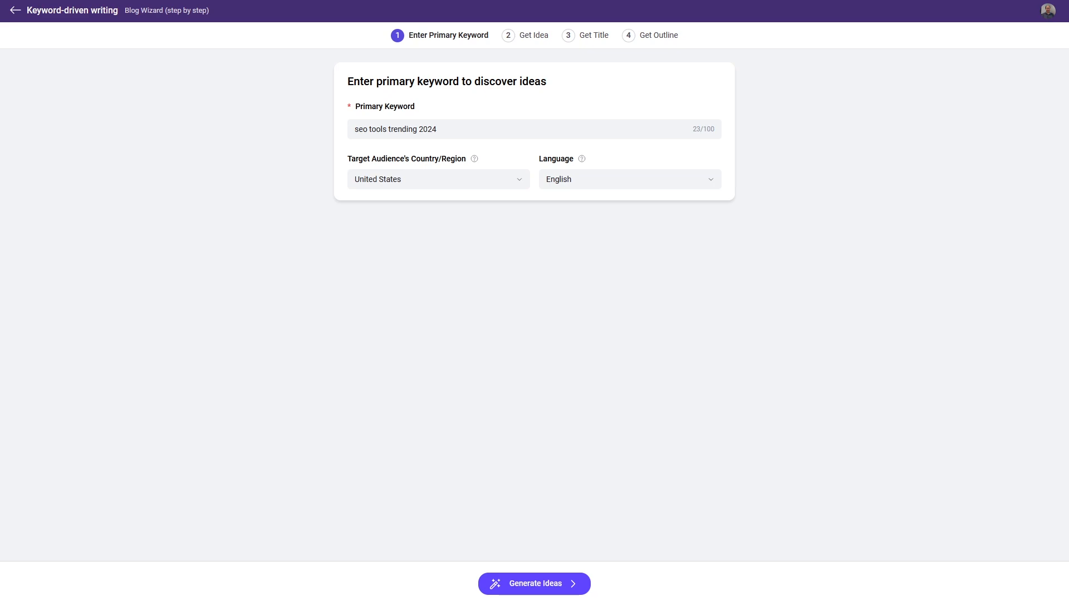
{"action": "left_click", "coordinate": [439, 179]}
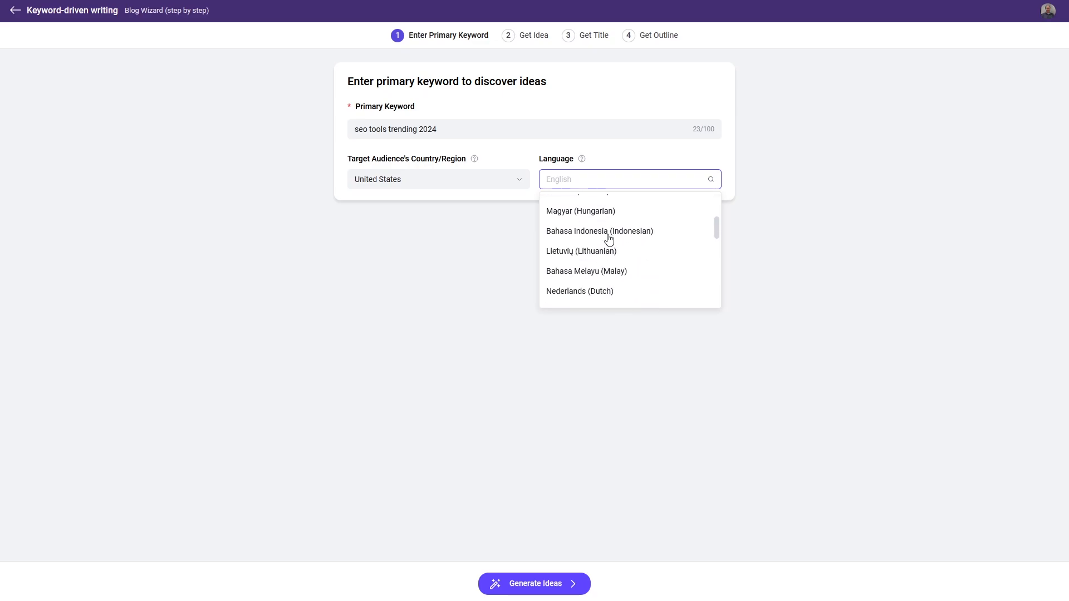
{"action": "scroll", "scroll_direction": "down", "scroll_amount": 3}
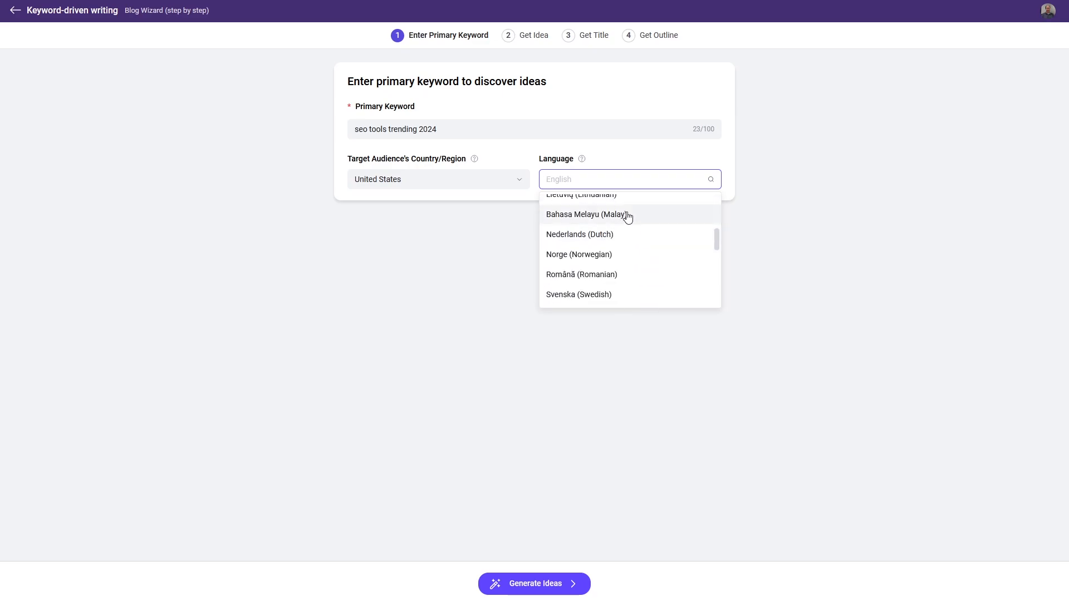
{"action": "scroll", "scroll_direction": "down", "scroll_amount": 3}
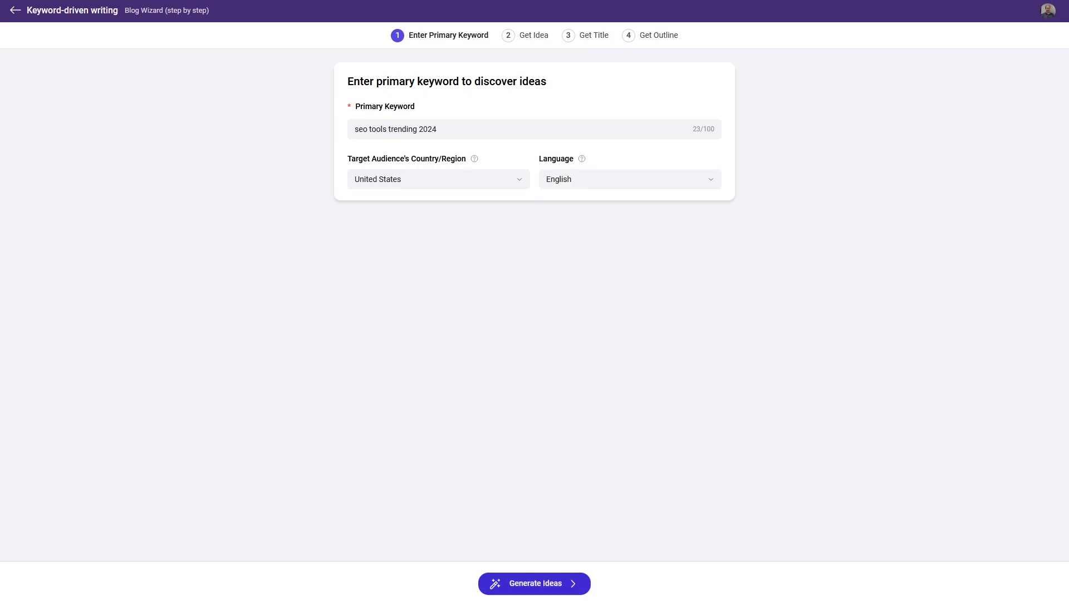
Generate post ideas and choose the guide on adapting to SEO trends in 2024
{"action": "left_click", "coordinate": [535, 584]}
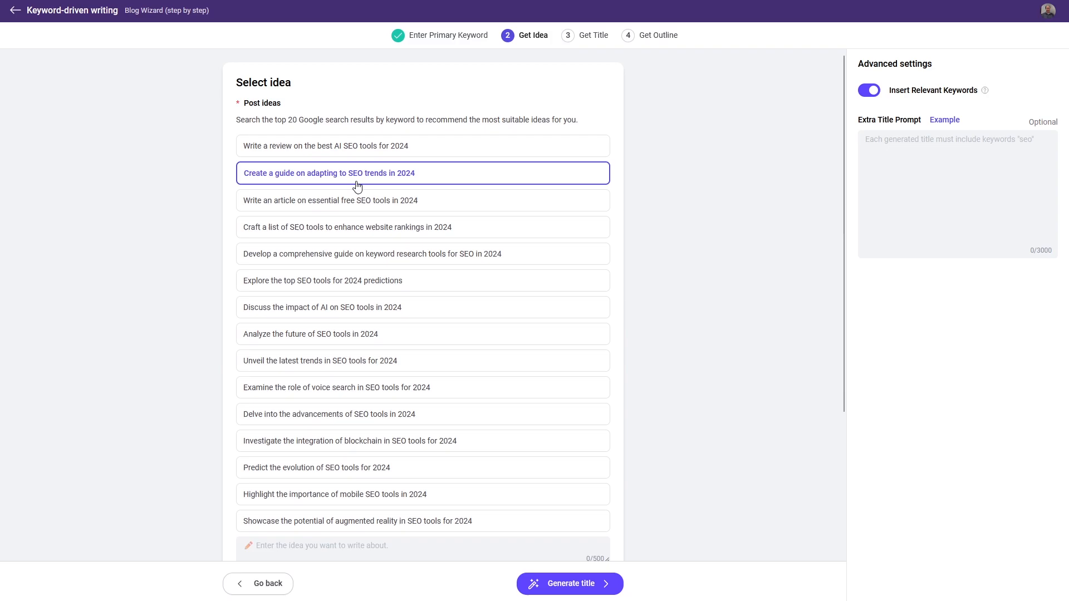
{"action": "mouse_move", "coordinate": [636, 214]}
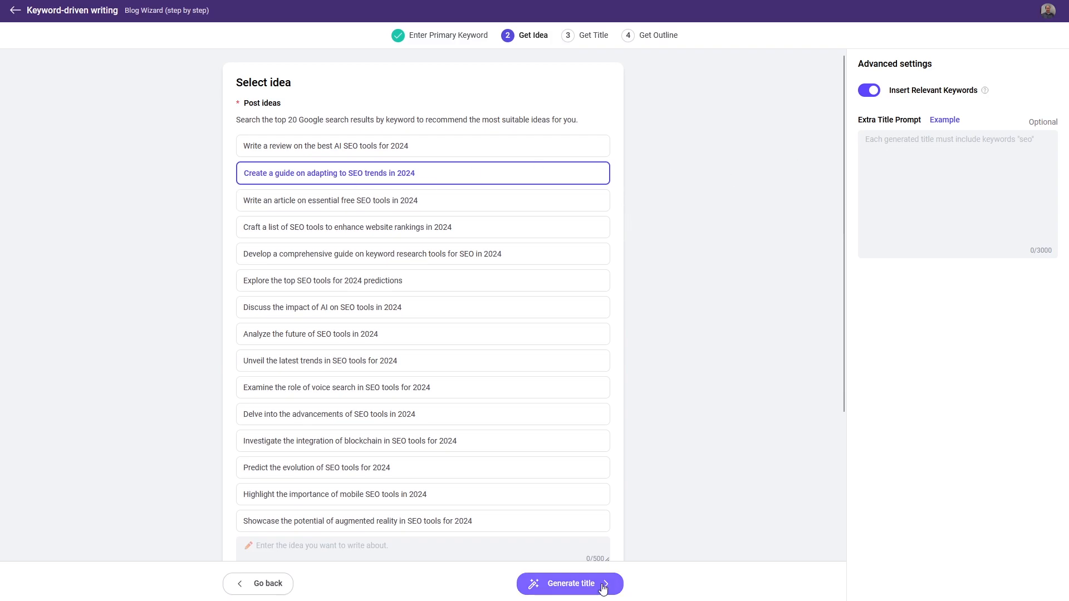
Pick the title 'Dominate the Digital Landscape with SEO Trends of 2024' and generate its outline
{"action": "left_click", "coordinate": [572, 584]}
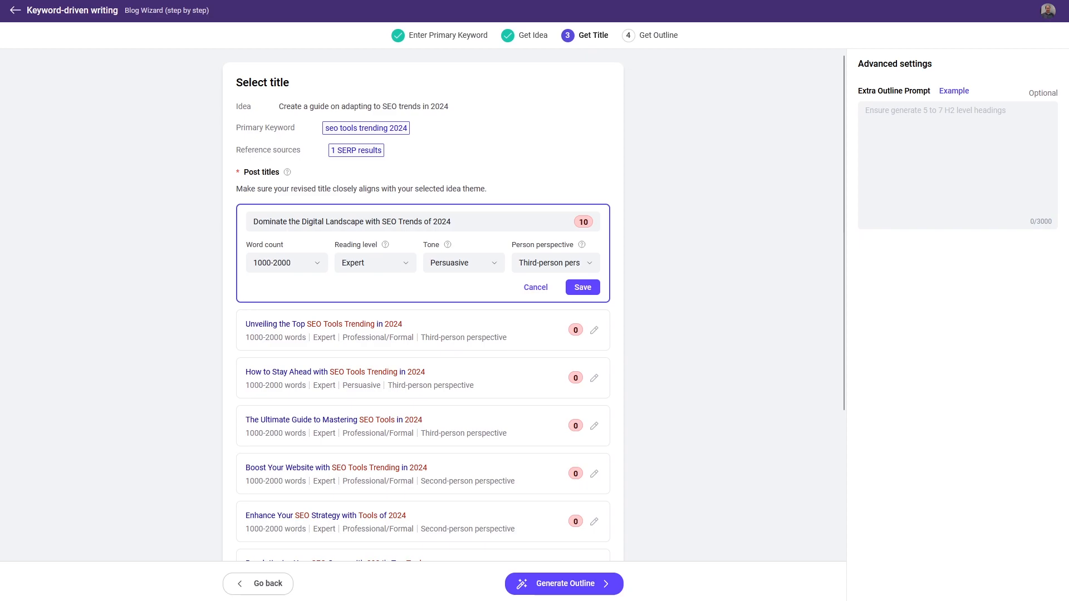
{"action": "scroll", "scroll_direction": "down", "scroll_amount": 3}
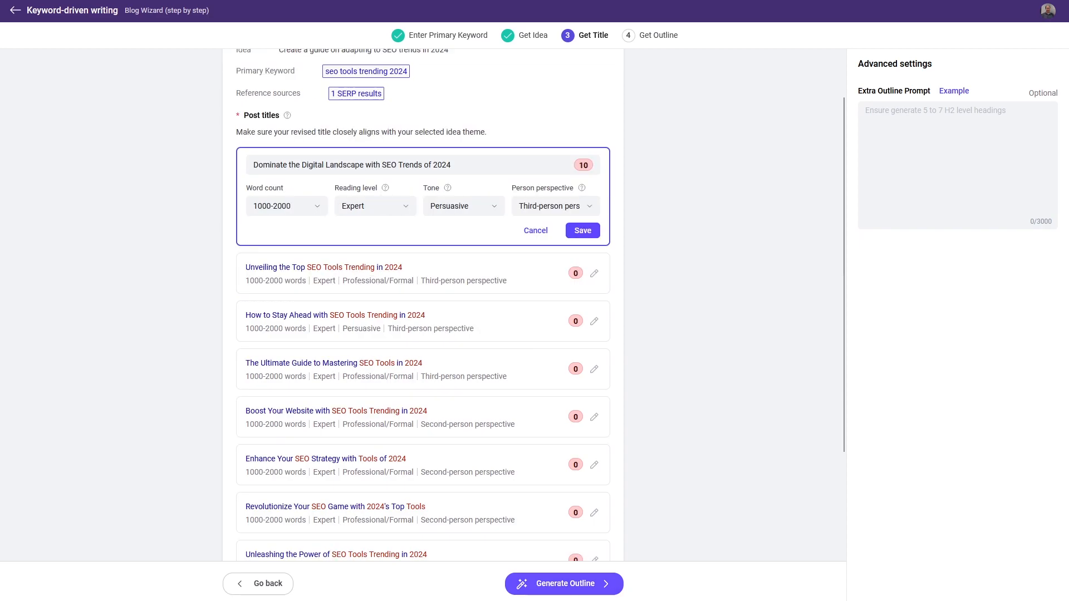
{"action": "left_click", "coordinate": [563, 584]}
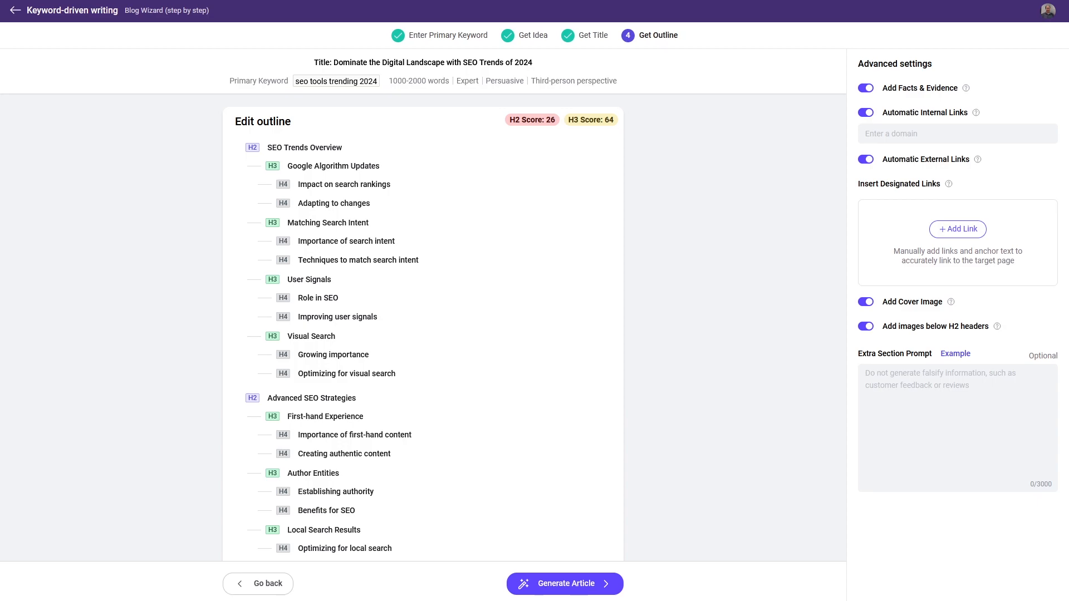
Keep Add Facts & Evidence on and generate the full article from the outline
{"action": "left_click", "coordinate": [866, 88]}
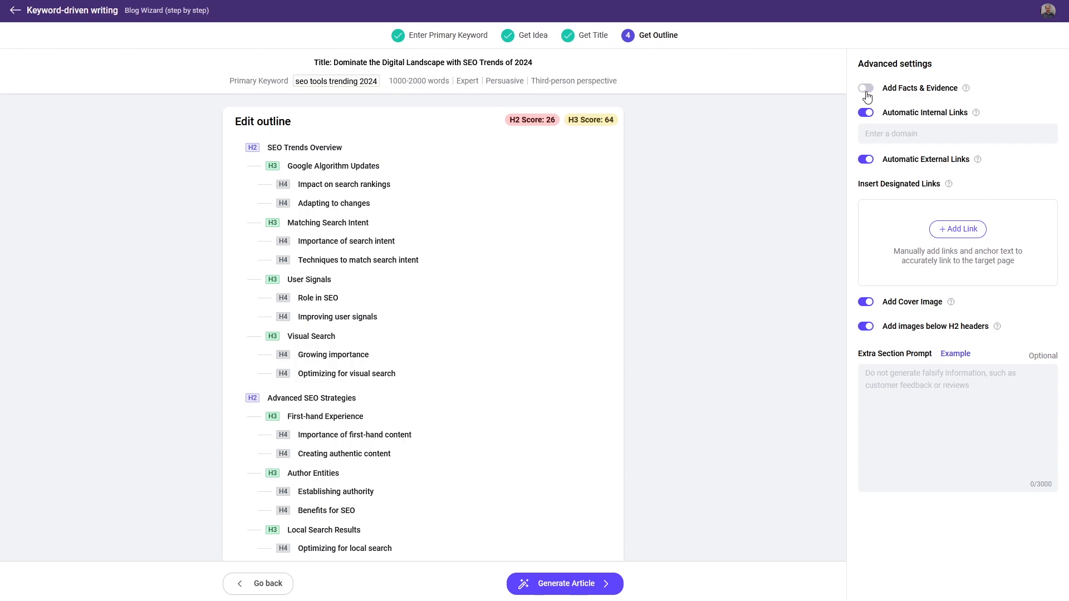
{"action": "left_click", "coordinate": [866, 88]}
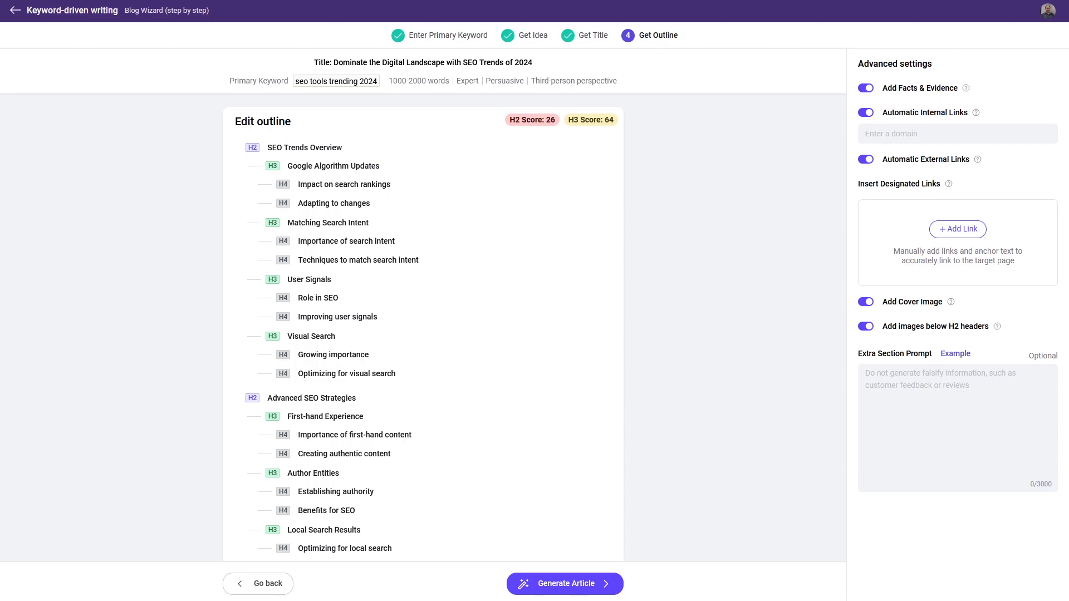
{"action": "left_click", "coordinate": [565, 583]}
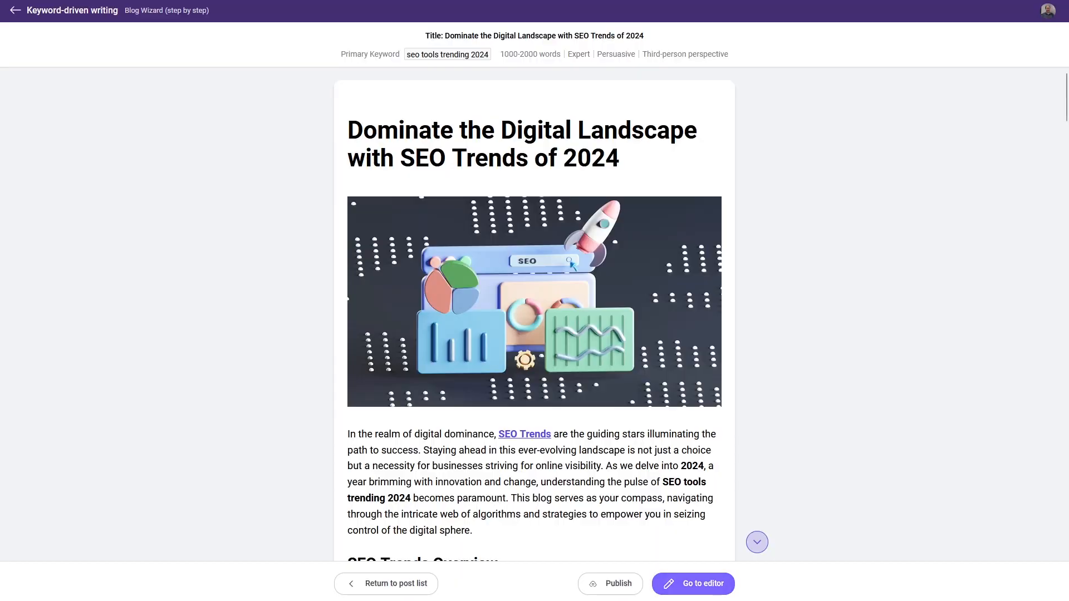
Delete 'In the realm of digital dominance,' from the intro and add an image block below it
{"action": "left_click", "coordinate": [692, 583]}
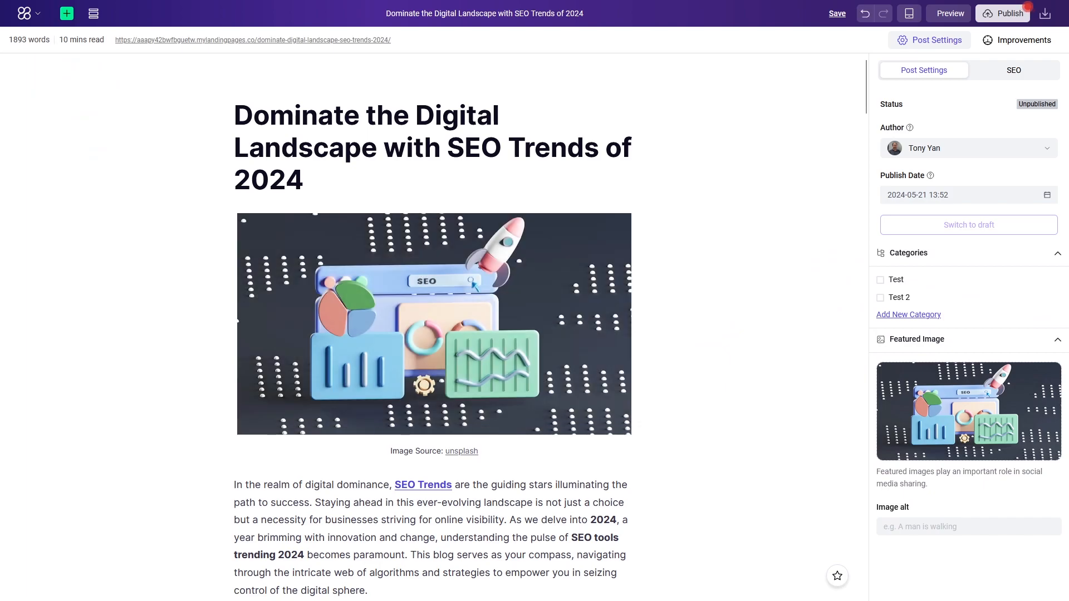
{"action": "scroll", "scroll_direction": "down", "scroll_amount": 3}
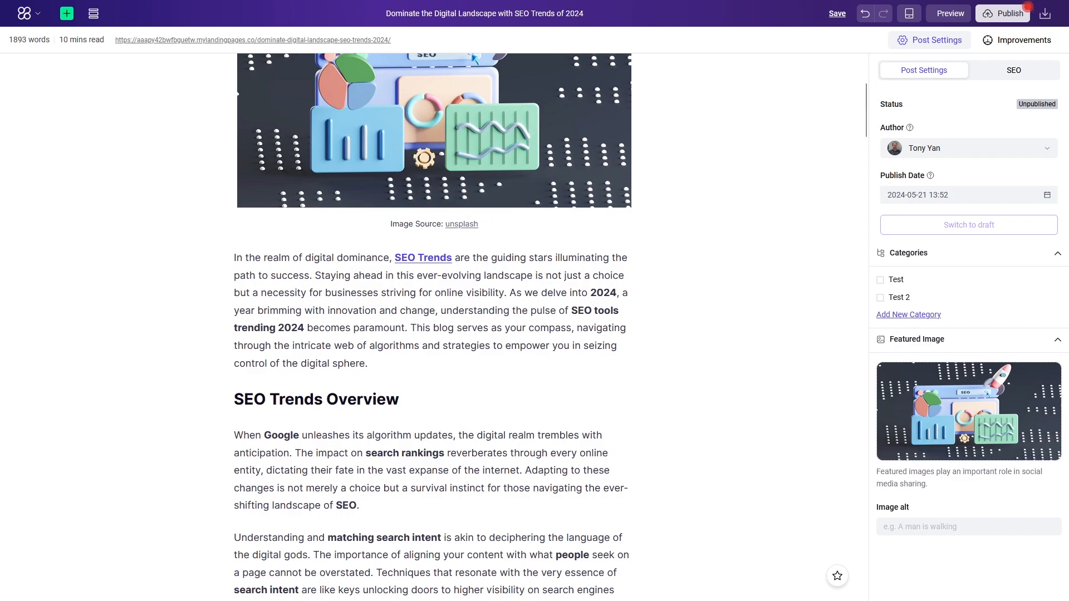
{"action": "left_click_drag", "start_coordinate": [232, 257], "coordinate": [392, 257]}
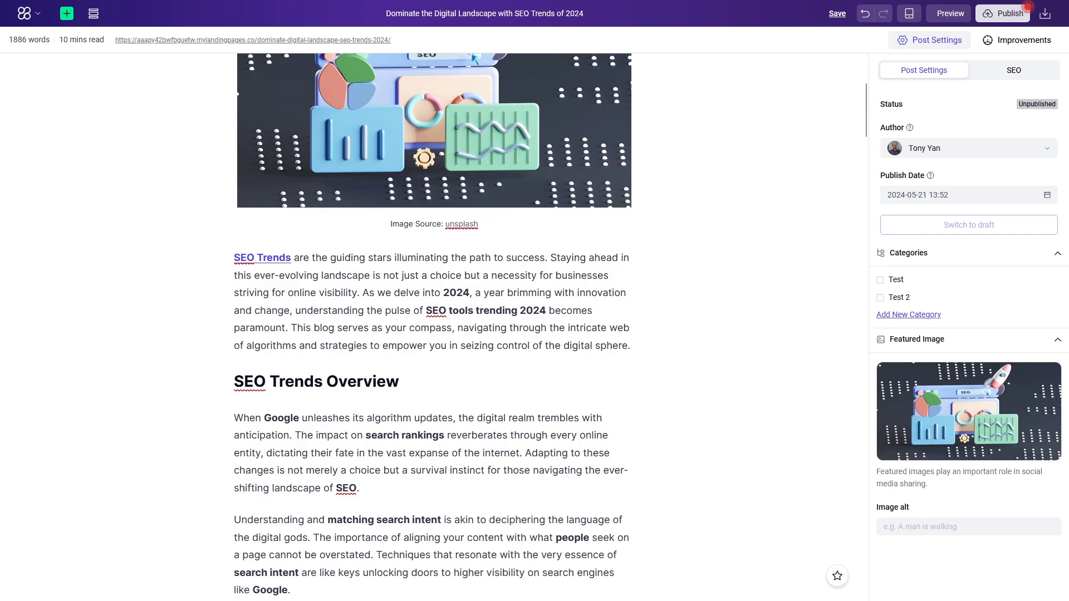
{"action": "left_click", "coordinate": [67, 14]}
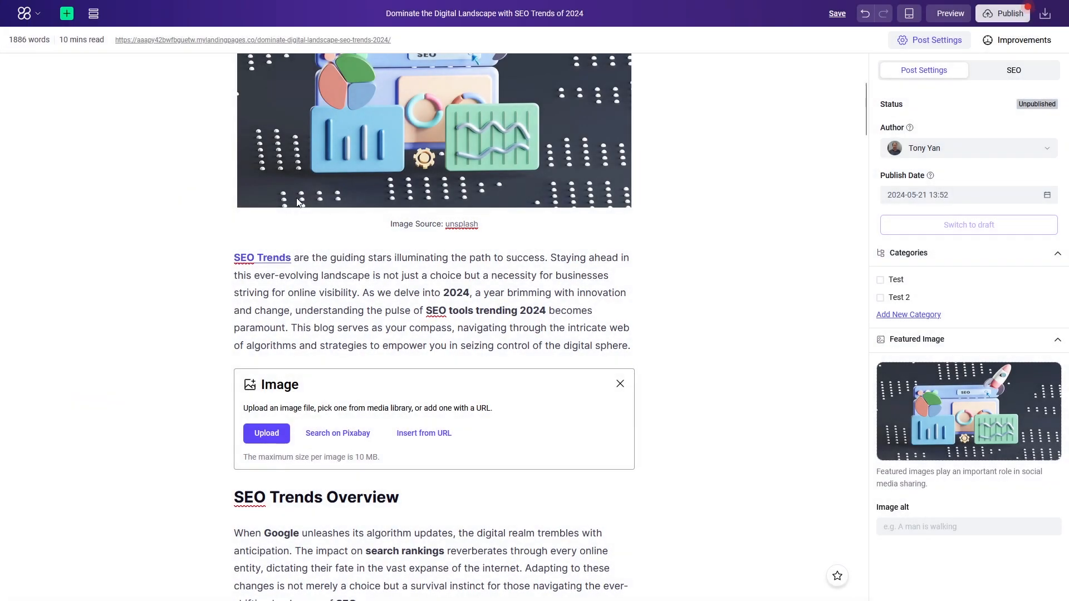
Fill the image block with the Pixabay 'seo' laptop-and-magnifying-glass photo
{"action": "scroll", "scroll_direction": "down", "scroll_amount": 3}
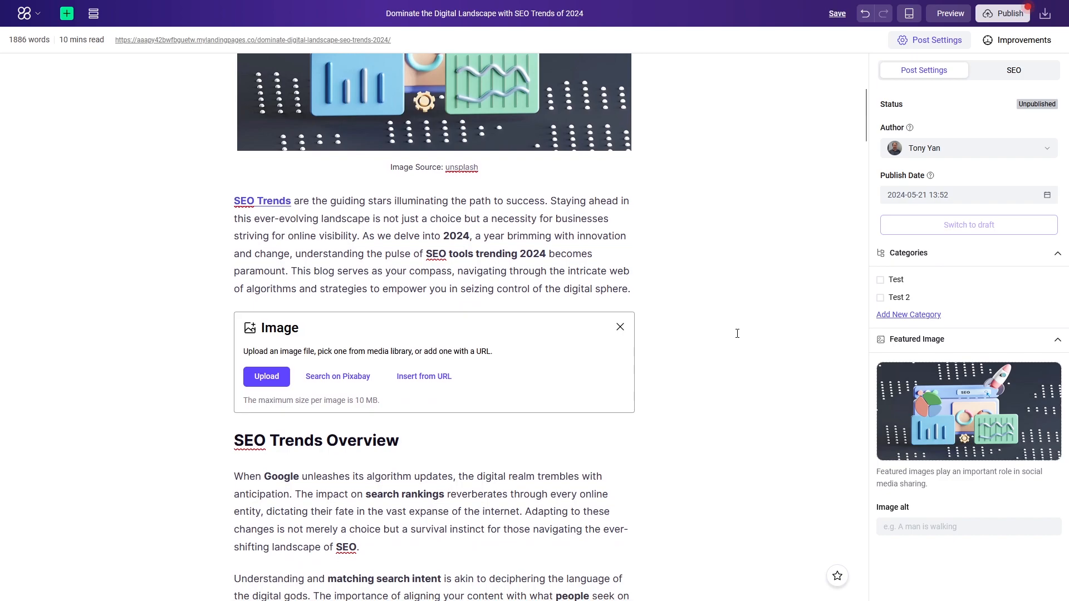
{"action": "left_click", "coordinate": [338, 376]}
{"action": "type", "text": "seo"}
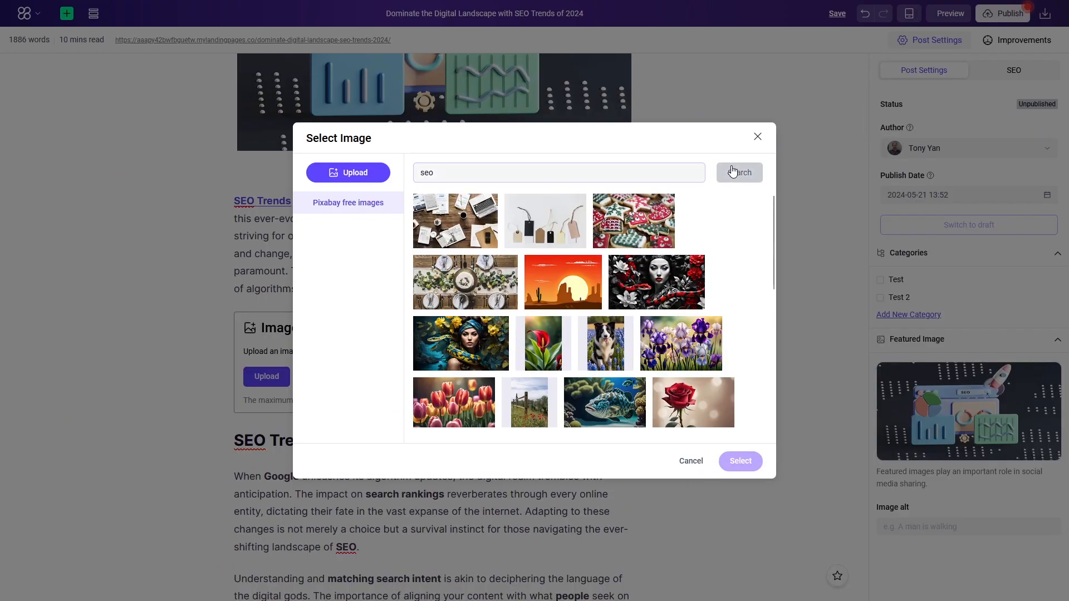
{"action": "left_click", "coordinate": [739, 172]}
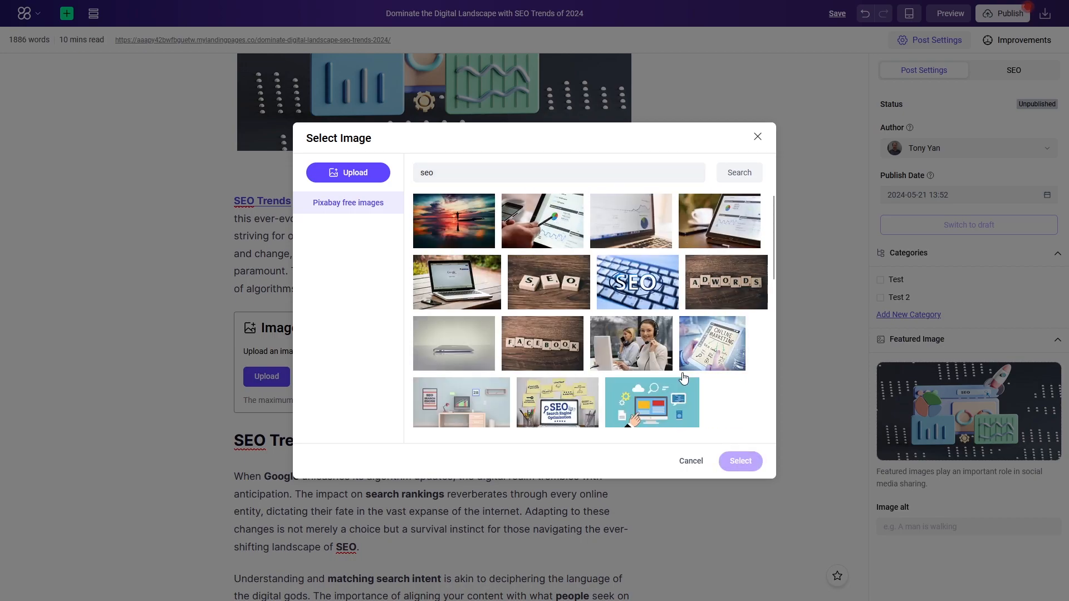
{"action": "left_click", "coordinate": [757, 136]}
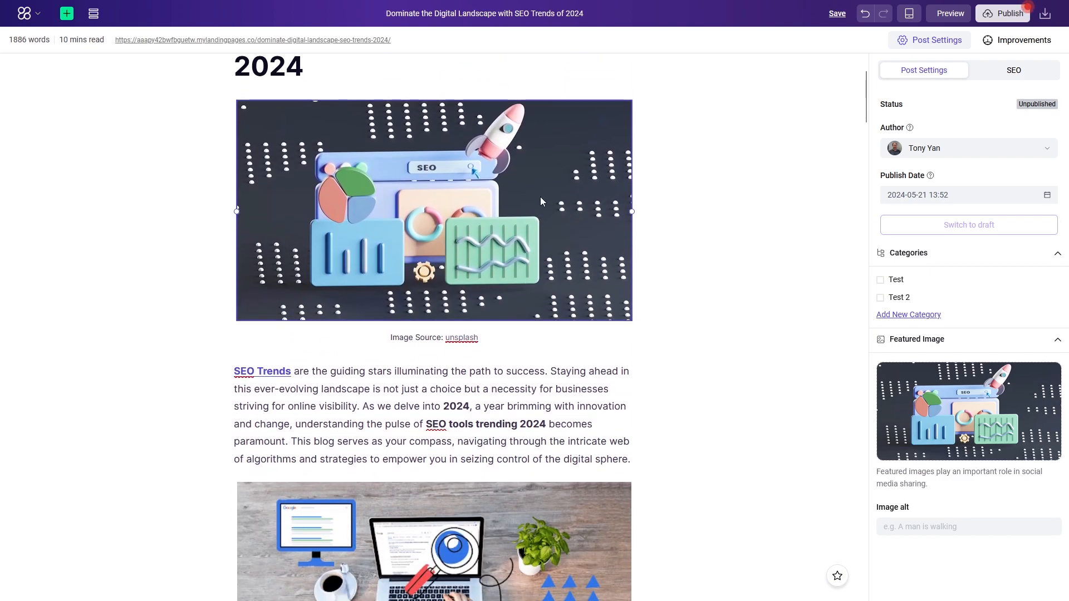
{"action": "scroll", "scroll_direction": "down", "scroll_amount": 3}
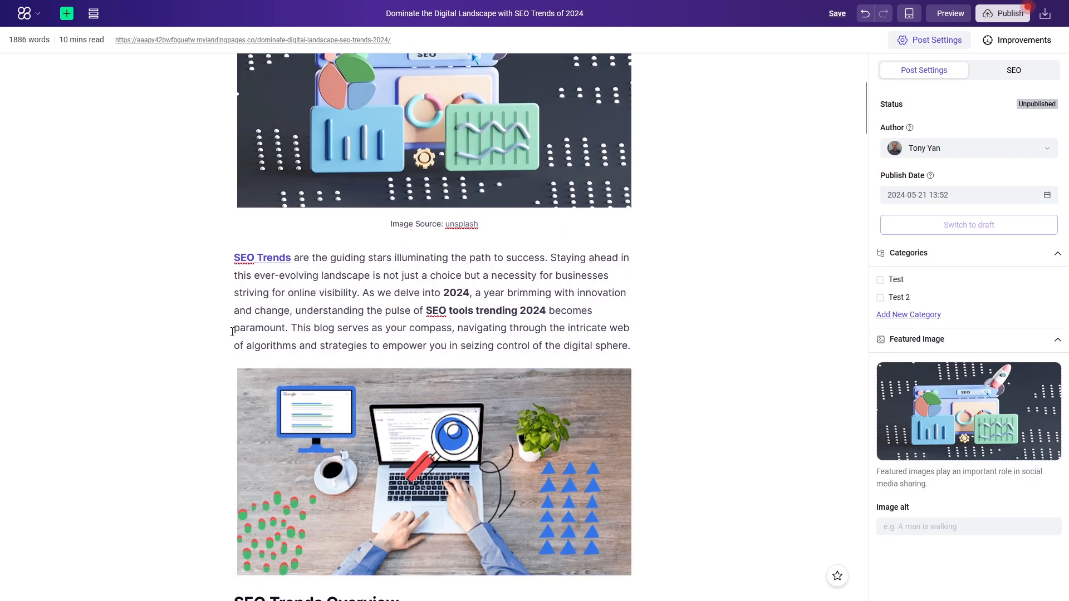
{"action": "scroll", "scroll_direction": "down", "scroll_amount": 3}
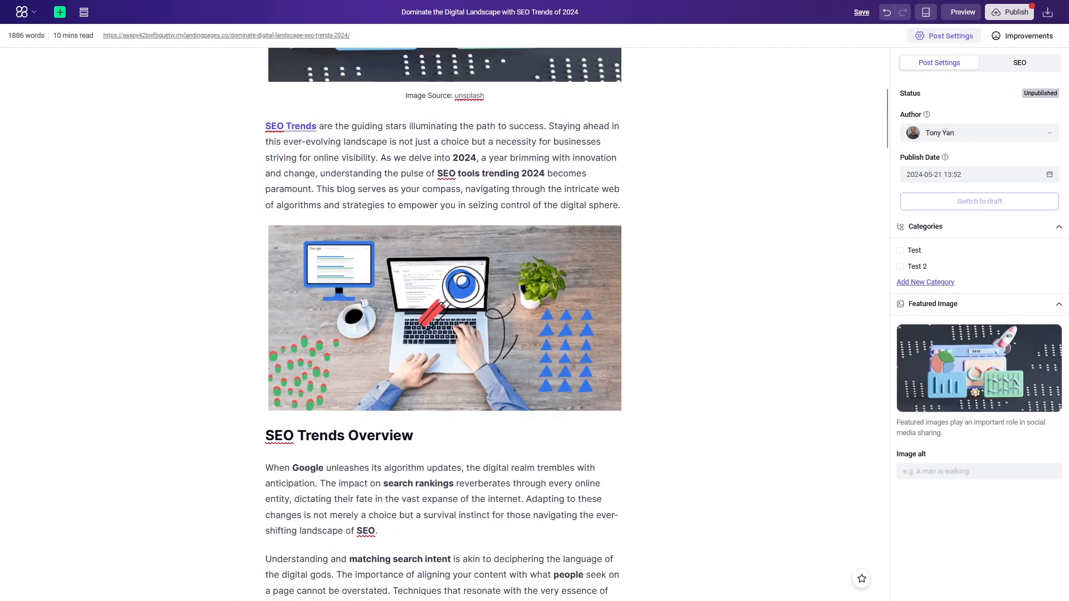
{"action": "scroll", "scroll_direction": "down", "scroll_amount": 3}
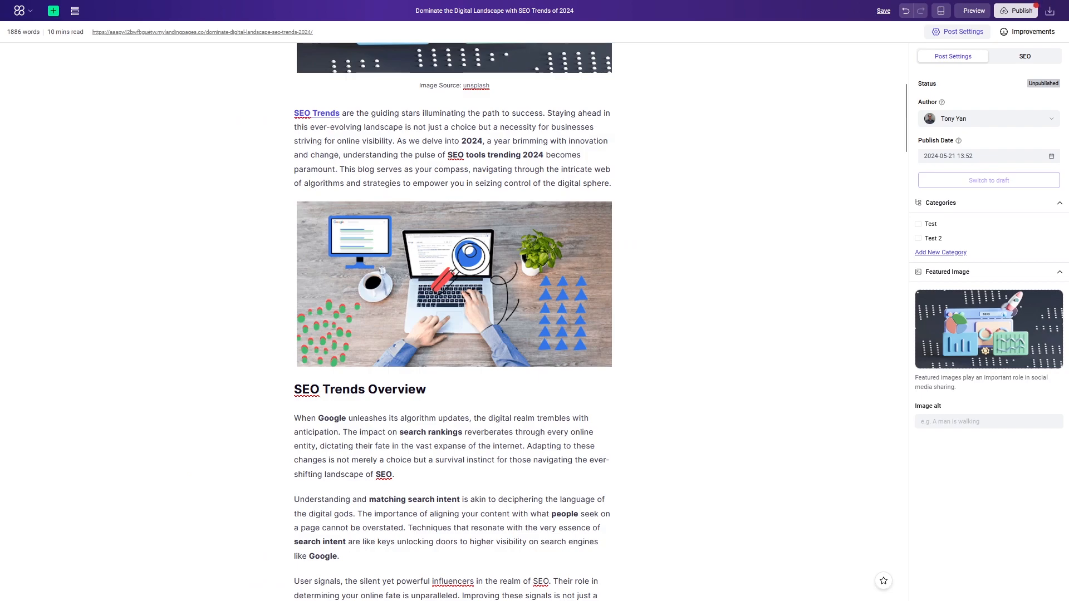
{"action": "scroll", "scroll_direction": "down", "scroll_amount": 3}
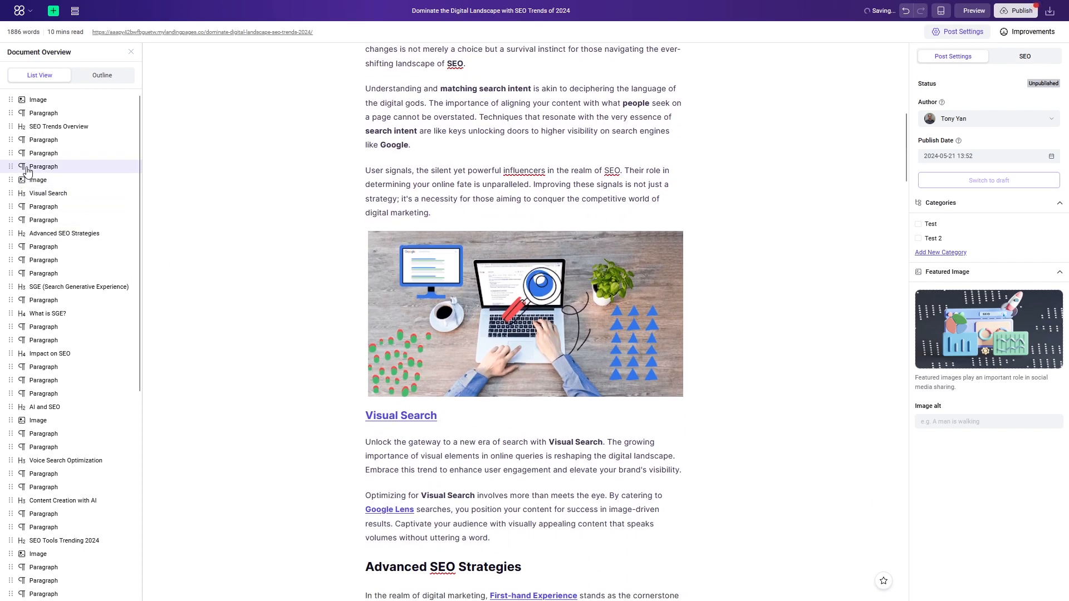
{"action": "left_click", "coordinate": [423, 347]}
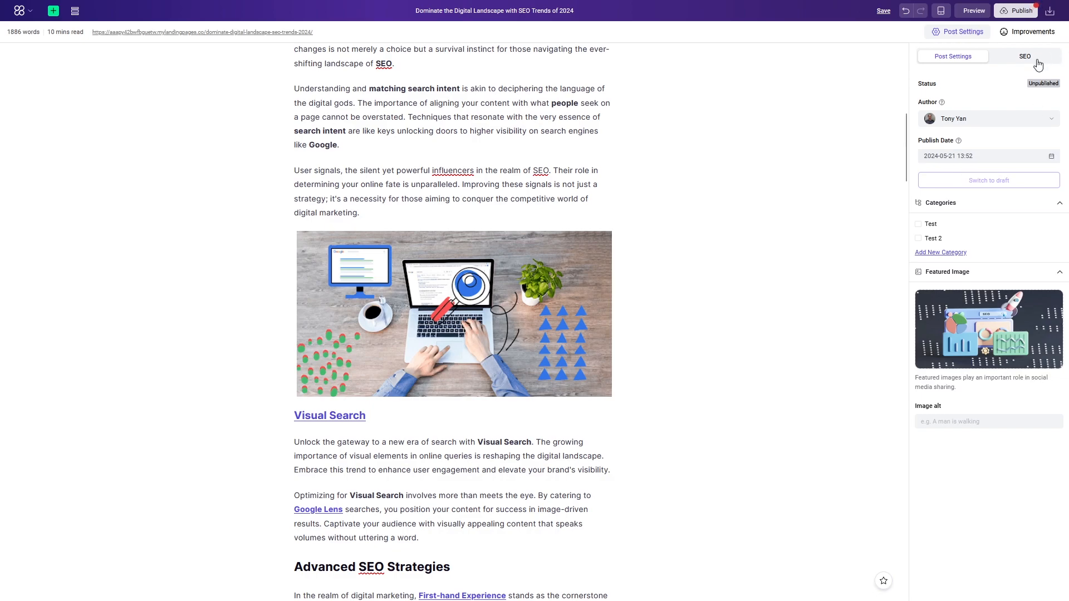
Review the post's SEO tab: URL slug, title 'Master Google's SEO Tools Trending 2024', description and keywords
{"action": "left_click", "coordinate": [1024, 56]}
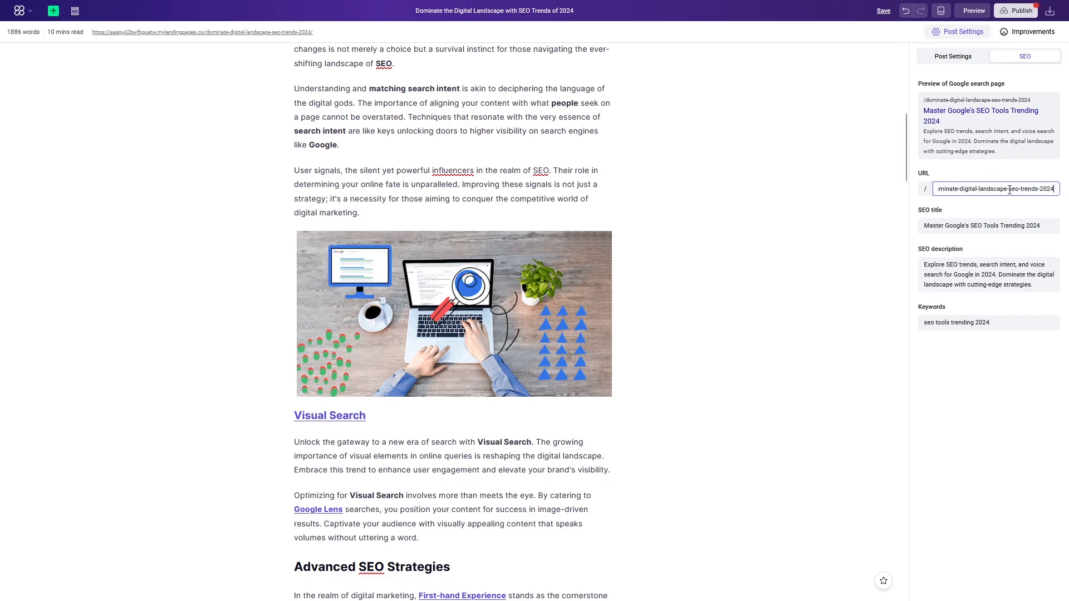
{"action": "left_click", "coordinate": [974, 225]}
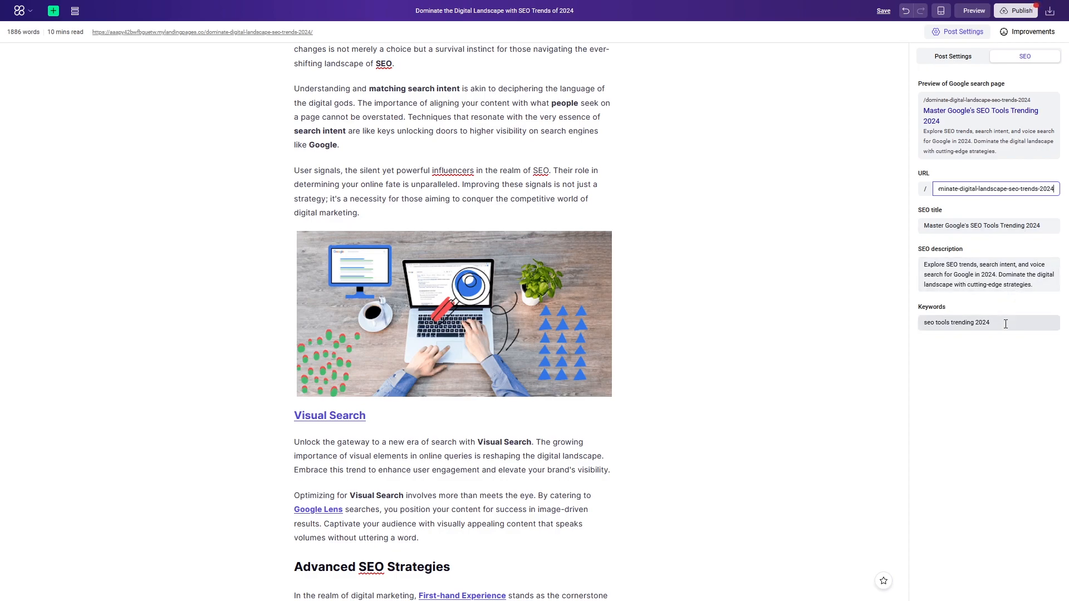
{"action": "left_click", "coordinate": [453, 314]}
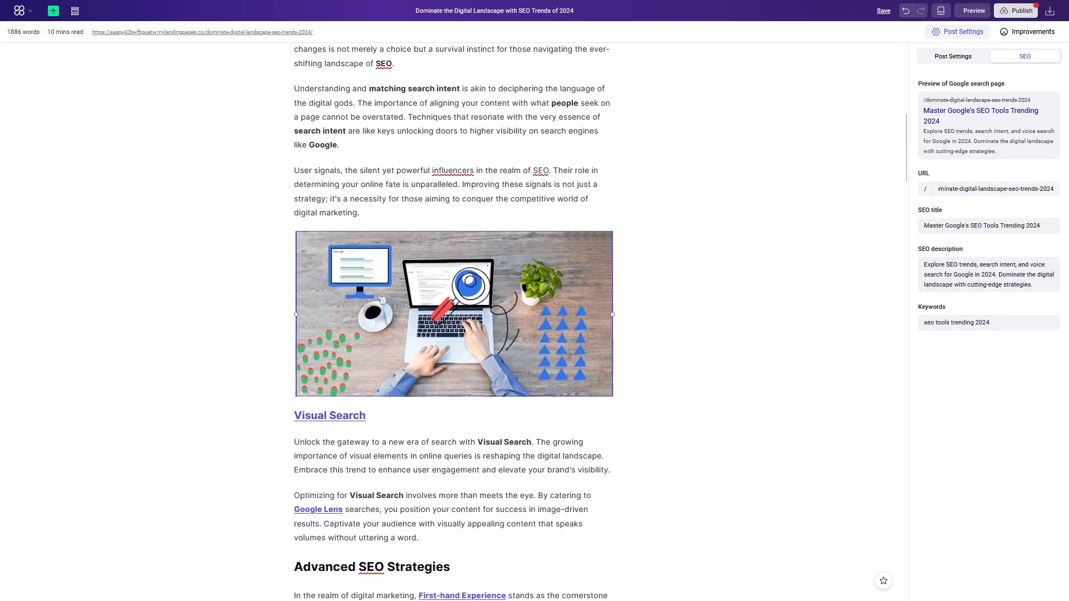
{"action": "scroll", "scroll_direction": "up", "scroll_amount": 3}
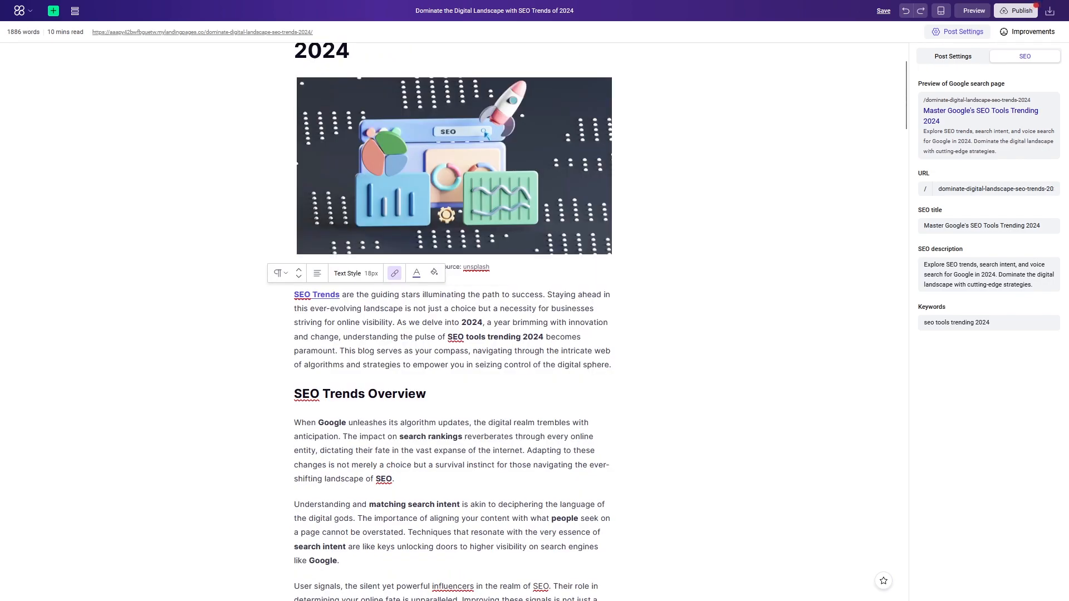
Show the Improvements on-page check and its target-keyword results for H1, meta description and slug
{"action": "left_click", "coordinate": [1032, 31]}
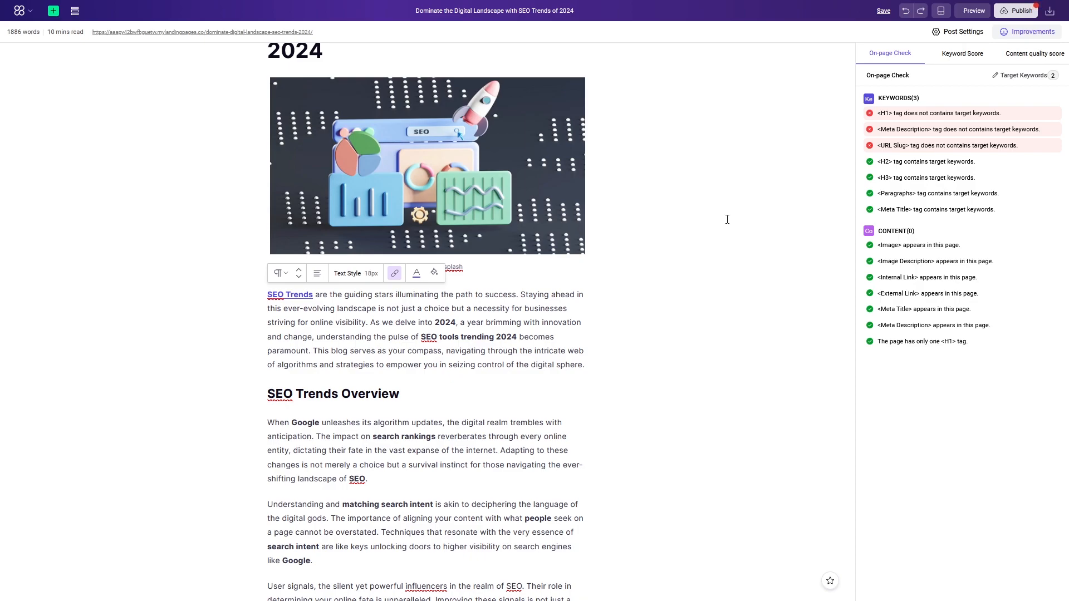
{"action": "mouse_move", "coordinate": [744, 148]}
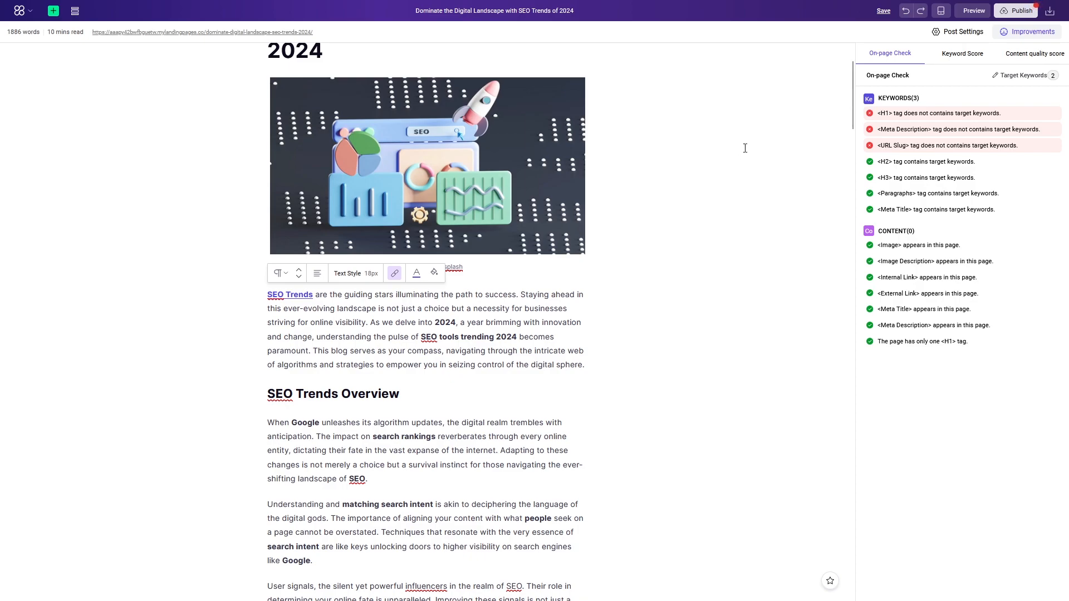
{"action": "mouse_move", "coordinate": [877, 116]}
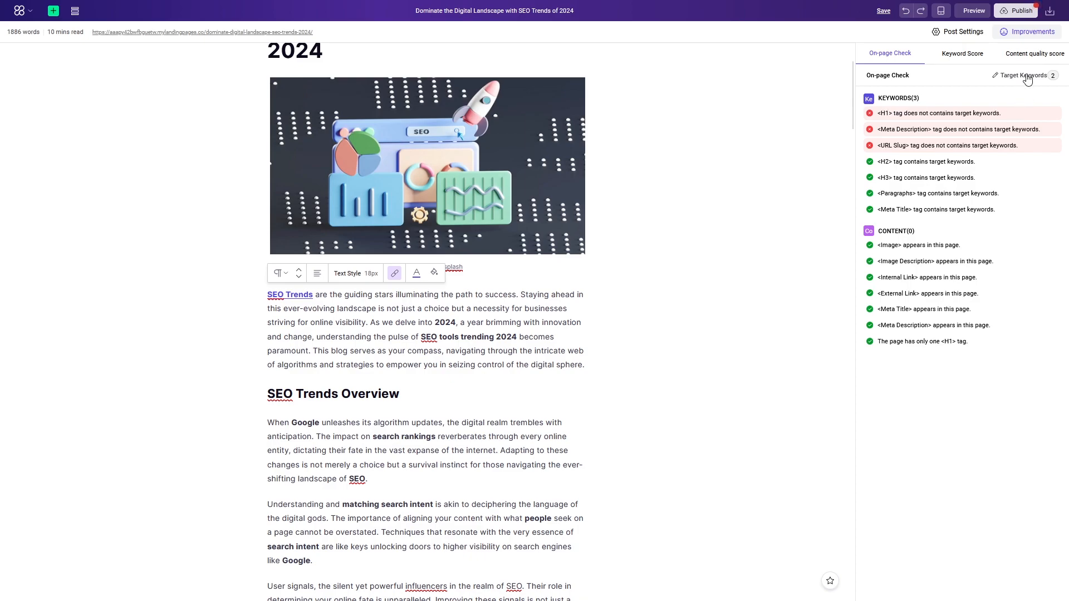
{"action": "left_click", "coordinate": [1022, 75]}
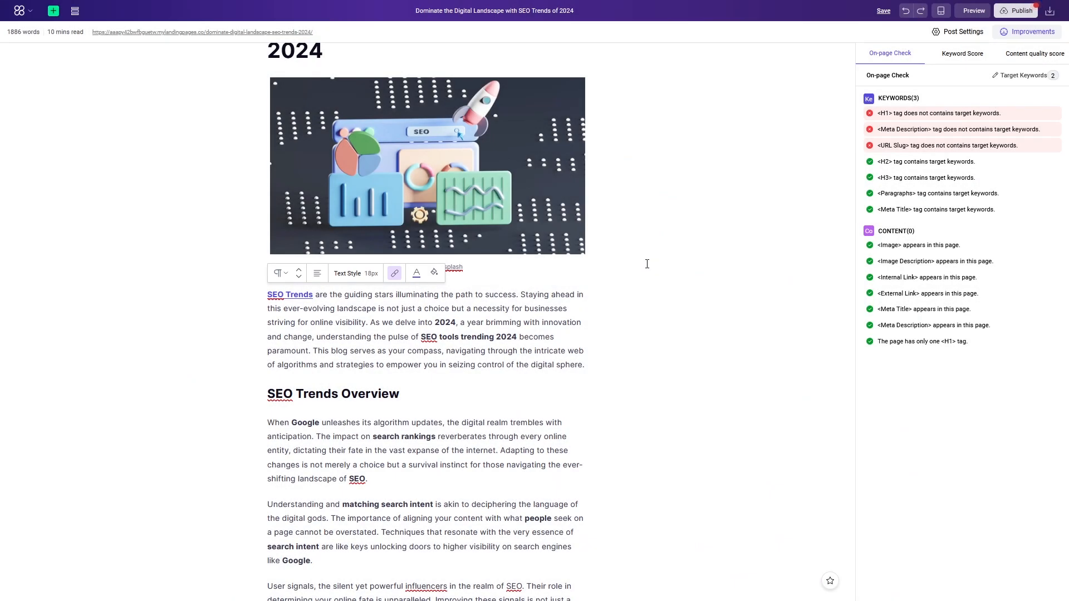
{"action": "mouse_move", "coordinate": [868, 118]}
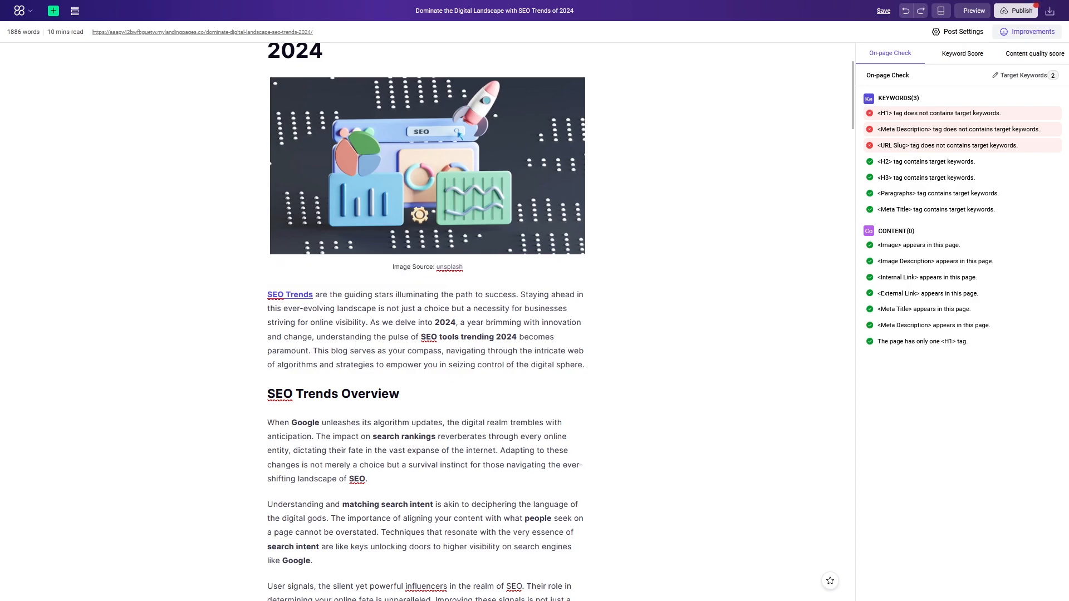
Colour 'Google' green and give 'search rankings' an orange highlight in the overview paragraph
{"action": "scroll", "scroll_direction": "down", "scroll_amount": 3}
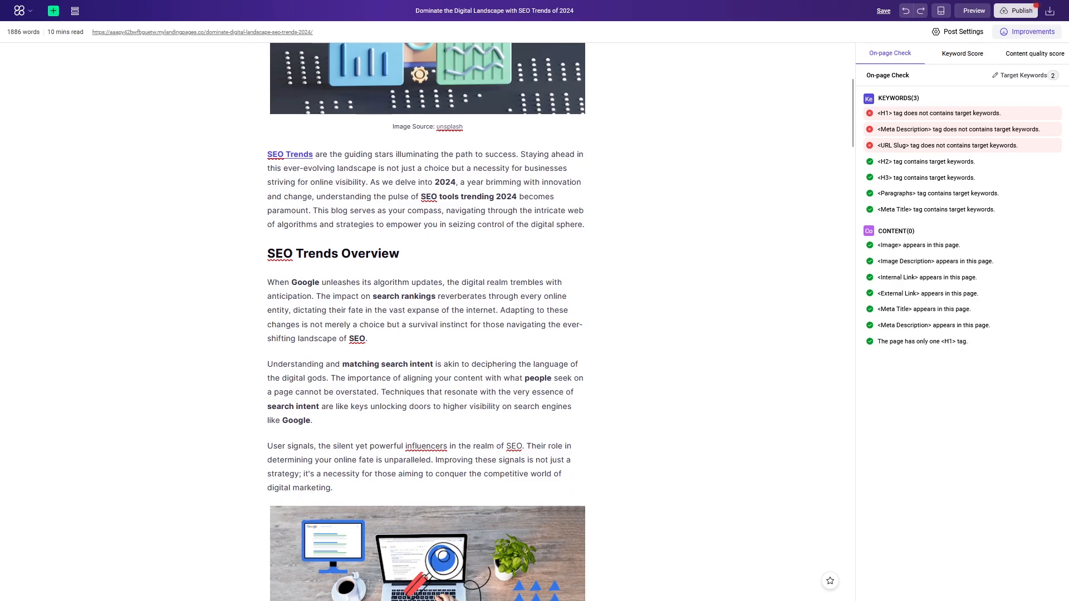
{"action": "double_click", "coordinate": [305, 281]}
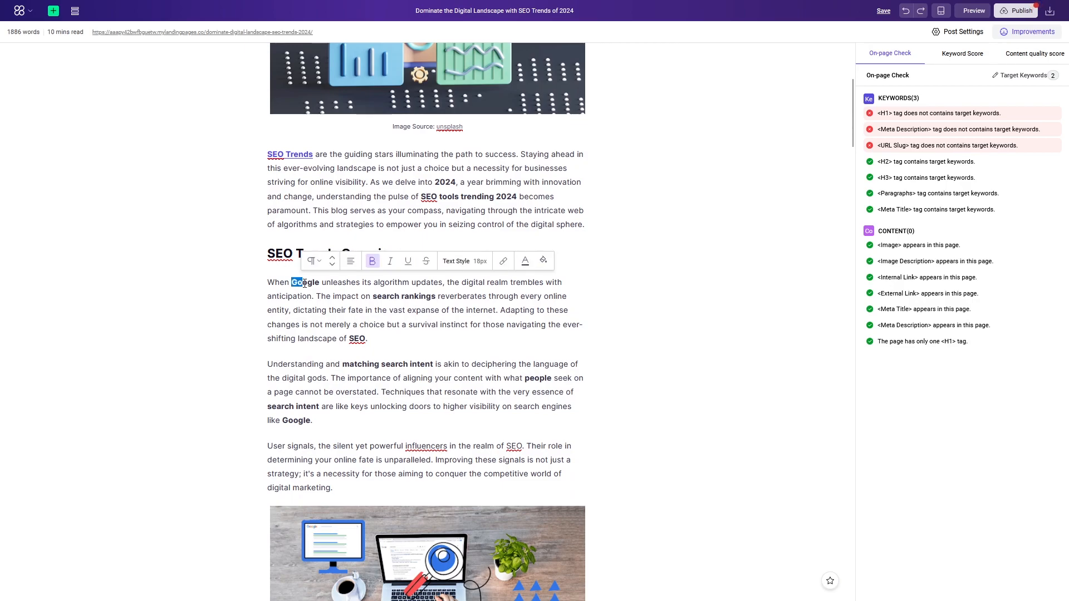
{"action": "double_click", "coordinate": [305, 283]}
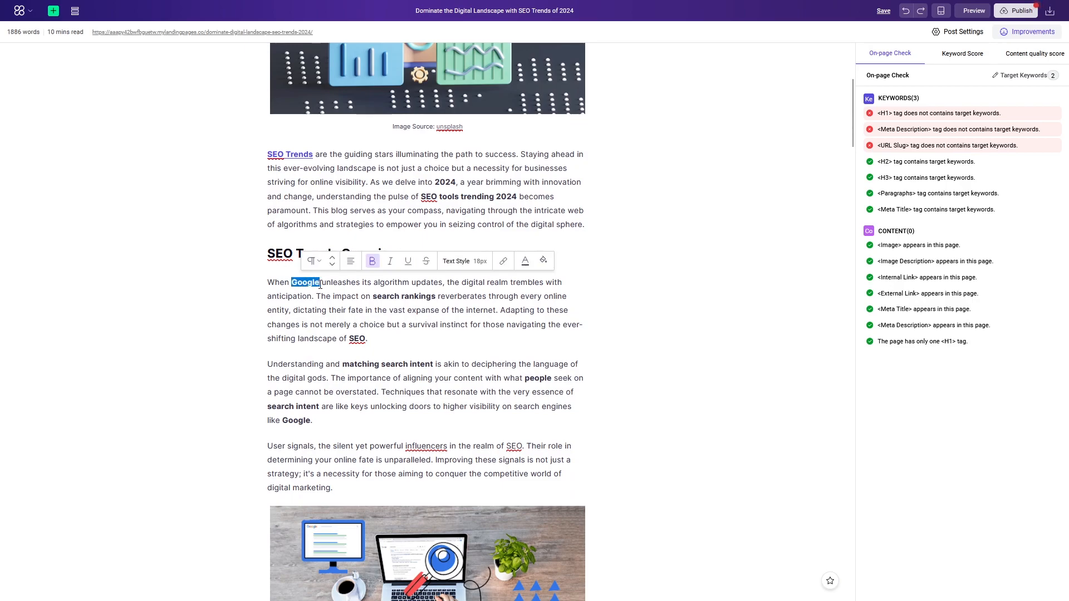
{"action": "left_click", "coordinate": [525, 261]}
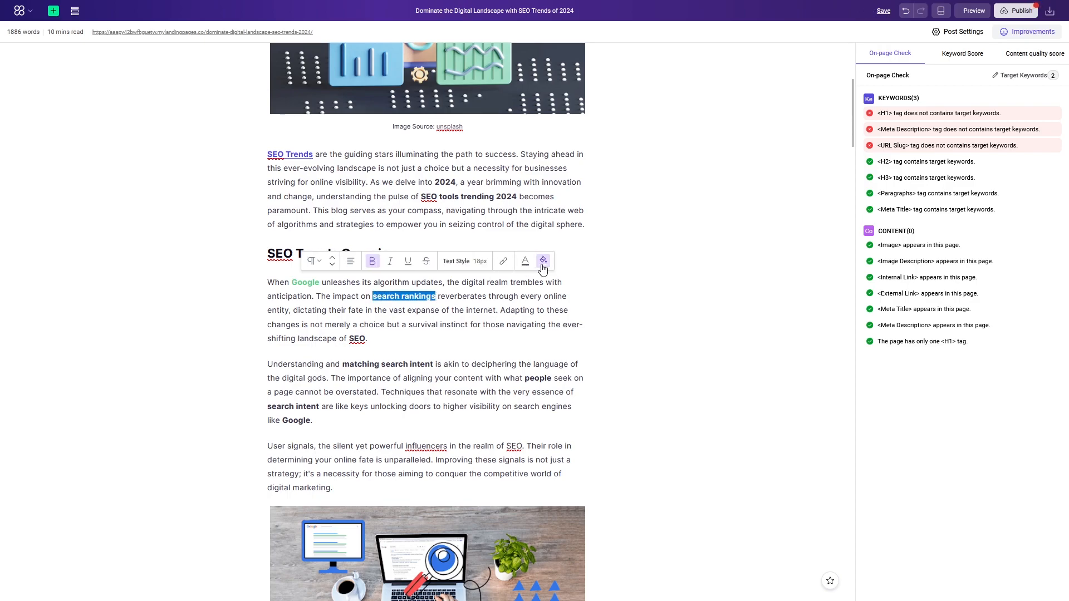
{"action": "left_click", "coordinate": [544, 260]}
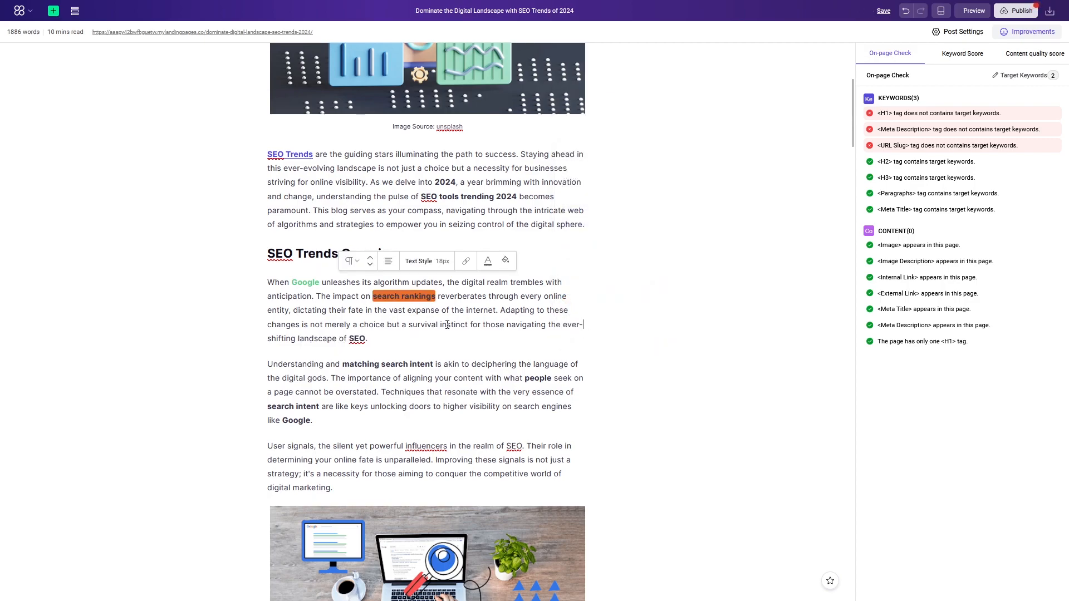
{"action": "mouse_move", "coordinate": [388, 343]}
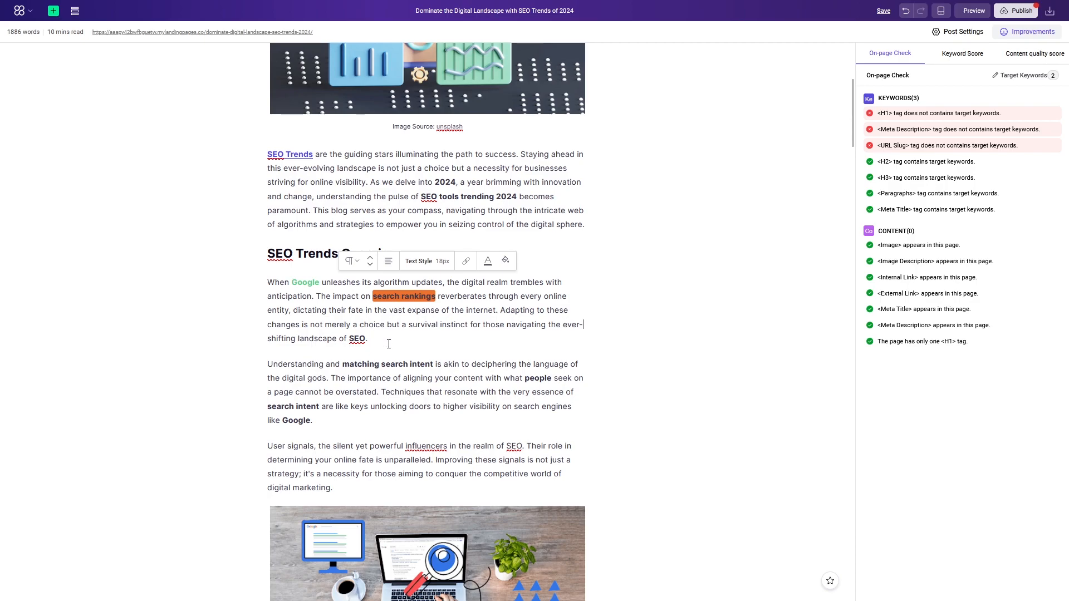
{"action": "mouse_move", "coordinate": [427, 360]}
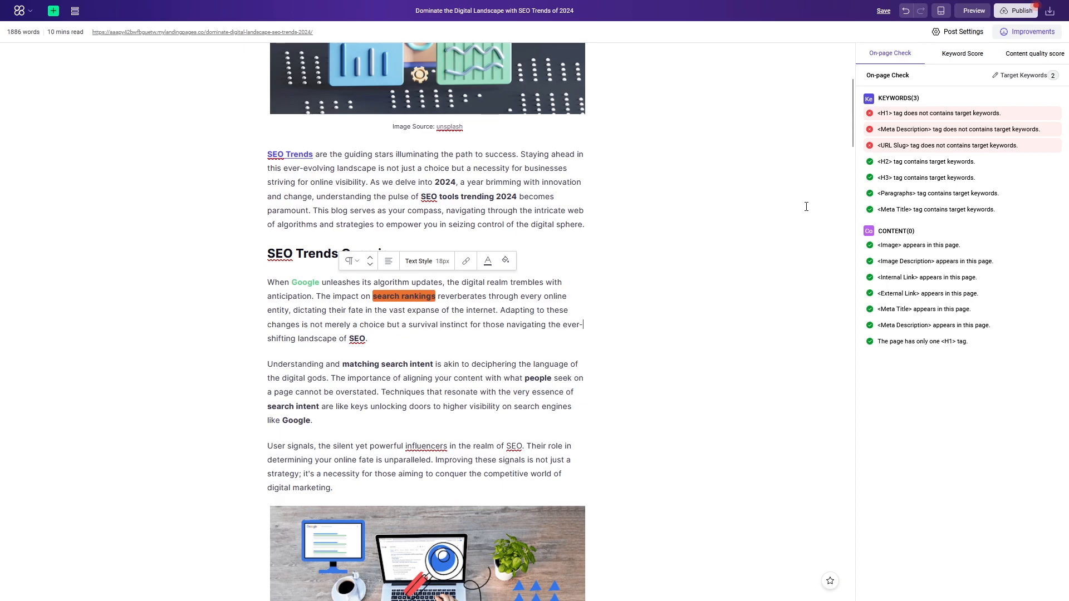
Generate the article's content quality score, which comes out at 75
{"action": "left_click", "coordinate": [1034, 53]}
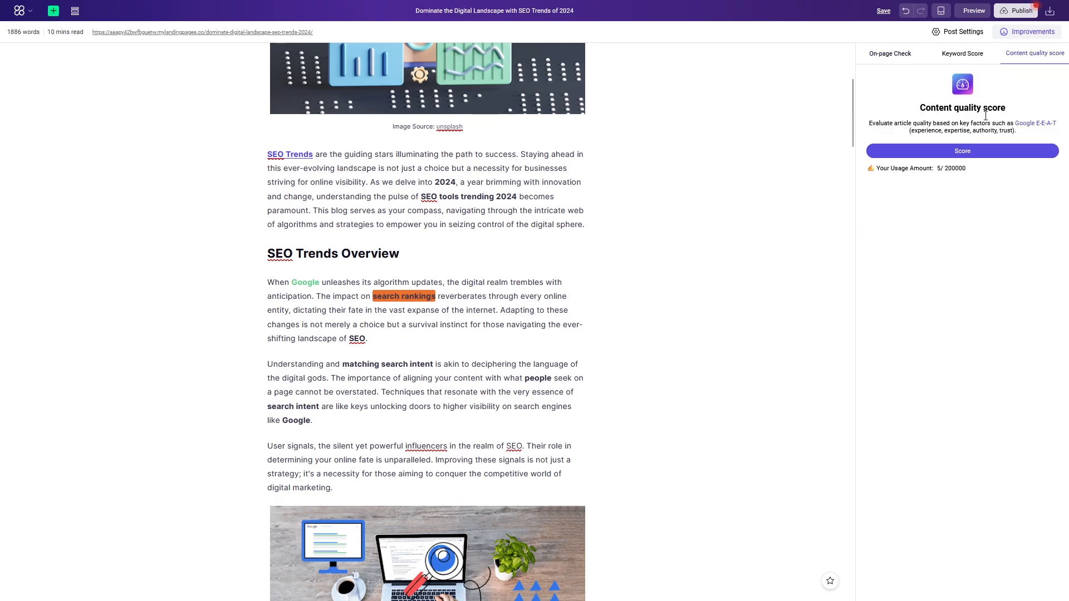
{"action": "left_click", "coordinate": [962, 152]}
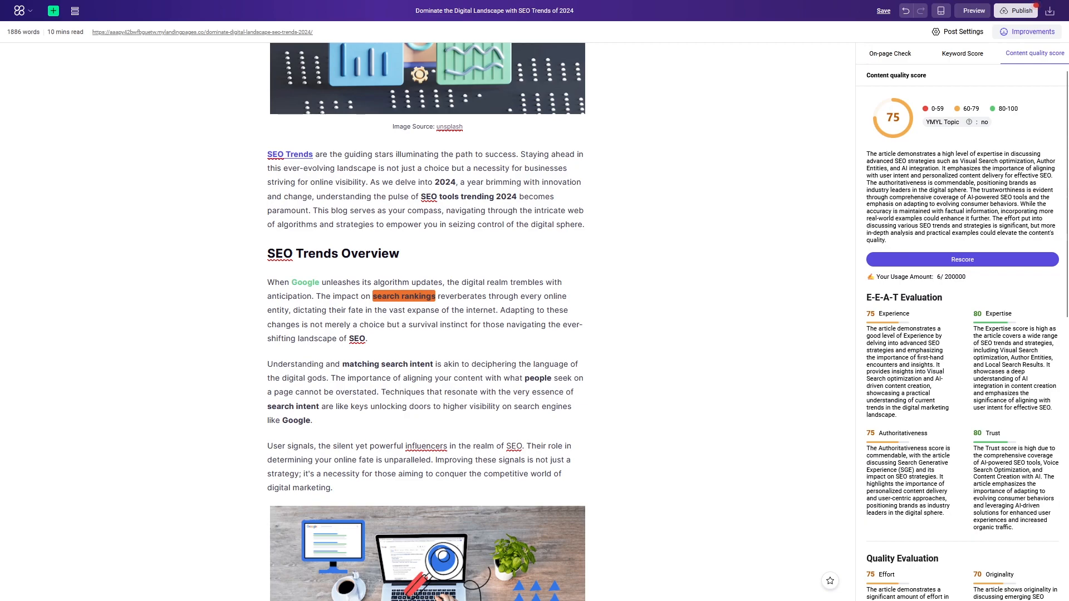
{"action": "left_click", "coordinate": [962, 54]}
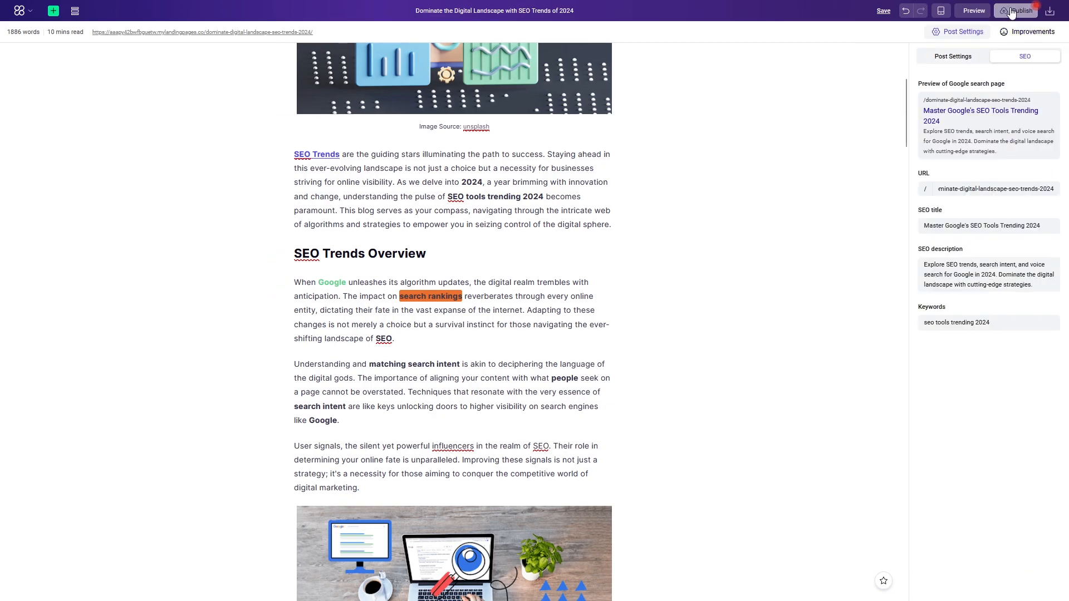
Publish the page from Post Settings so the article is live online
{"action": "left_click", "coordinate": [1015, 10]}
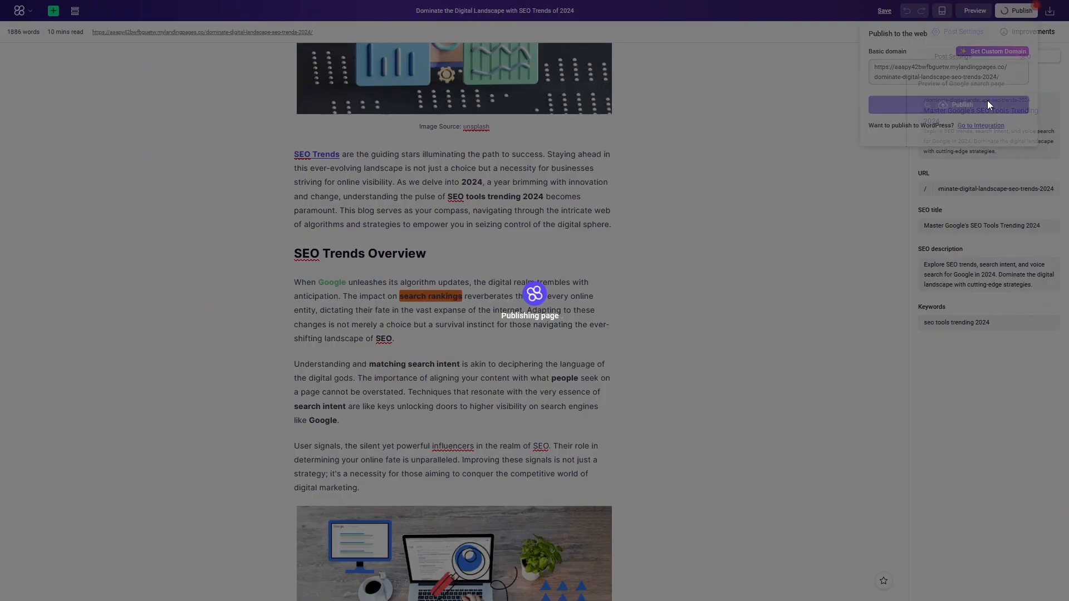
{"action": "left_click", "coordinate": [961, 105]}
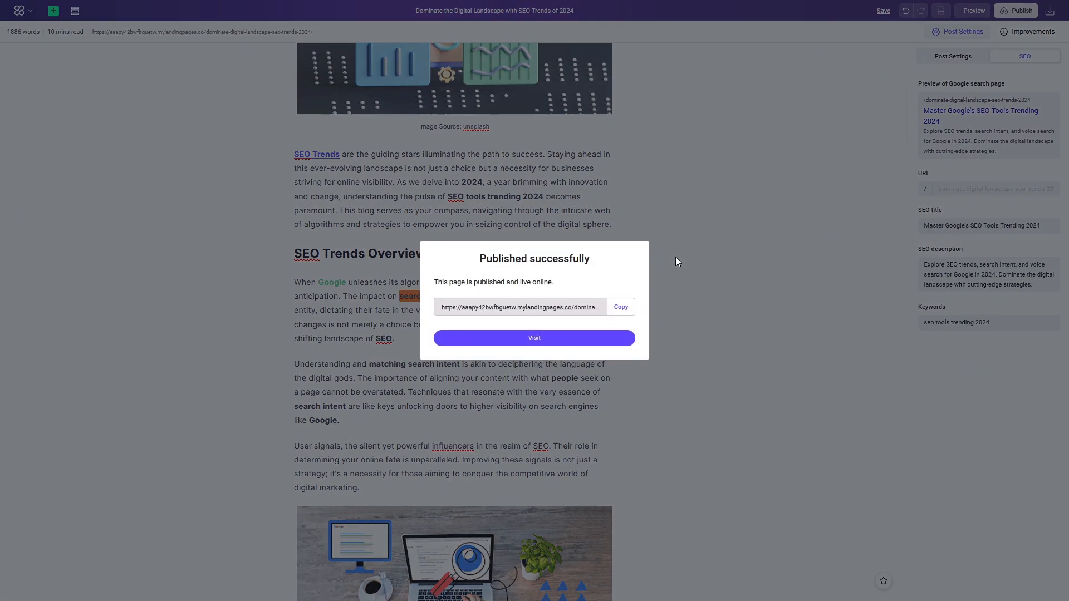